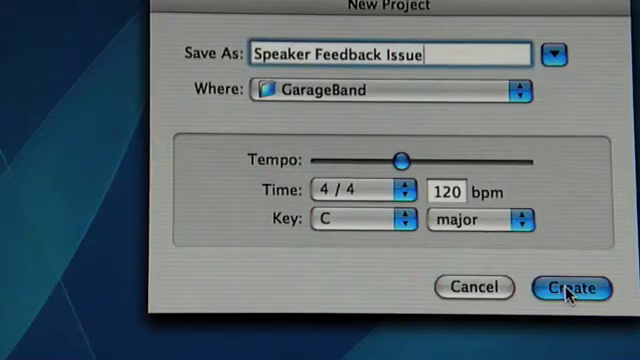
# Step: Create the 'Speaker Feedback Issue' project in the GarageBand folder
pyautogui.click(571, 288)
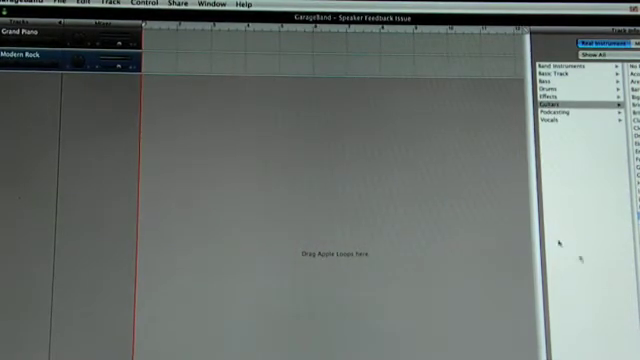
# Step: Open GarageBand Preferences from the GarageBand menu to view audio settings
pyautogui.click(20, 4)
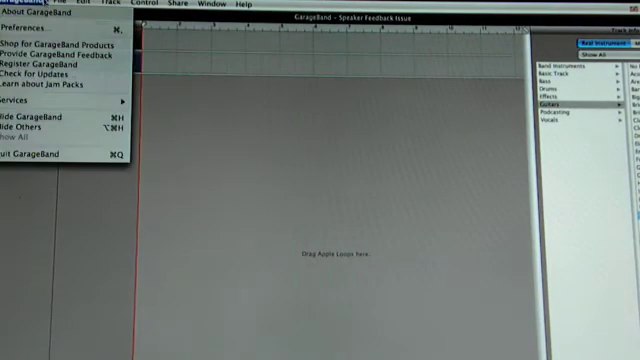
pyautogui.click(28, 26)
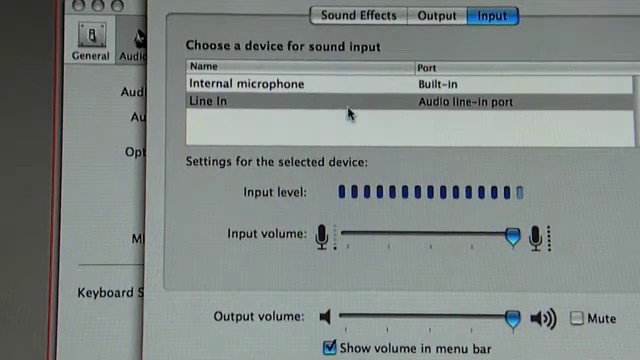
# Step: Select Line In as the sound input device in System Preferences
pyautogui.click(300, 102)
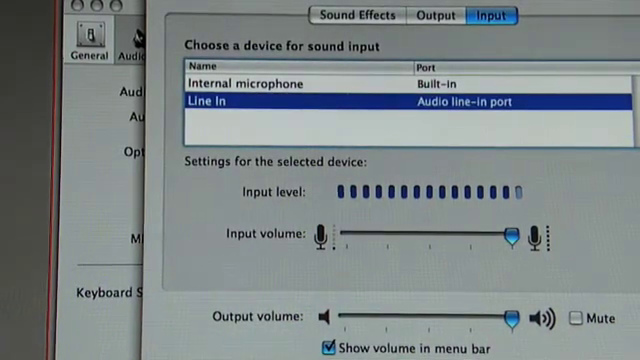